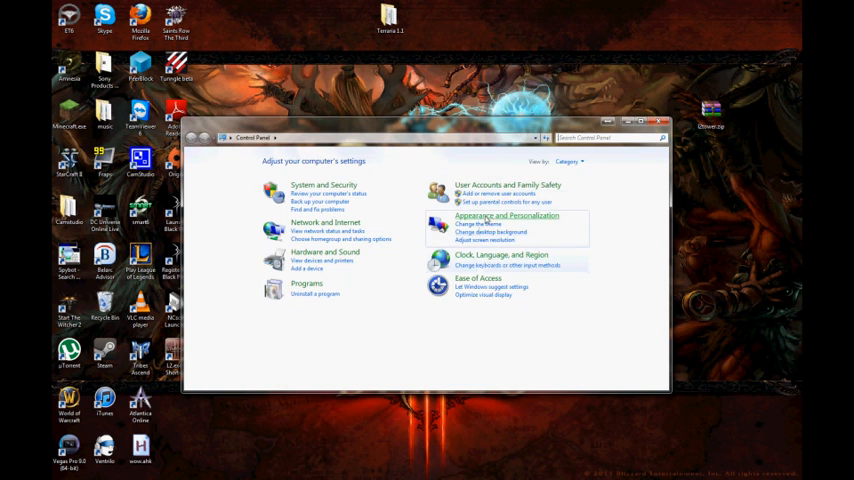
# Reach Folder Options through Appearance and Personalization in Control Panel
pyautogui.click(508, 216)
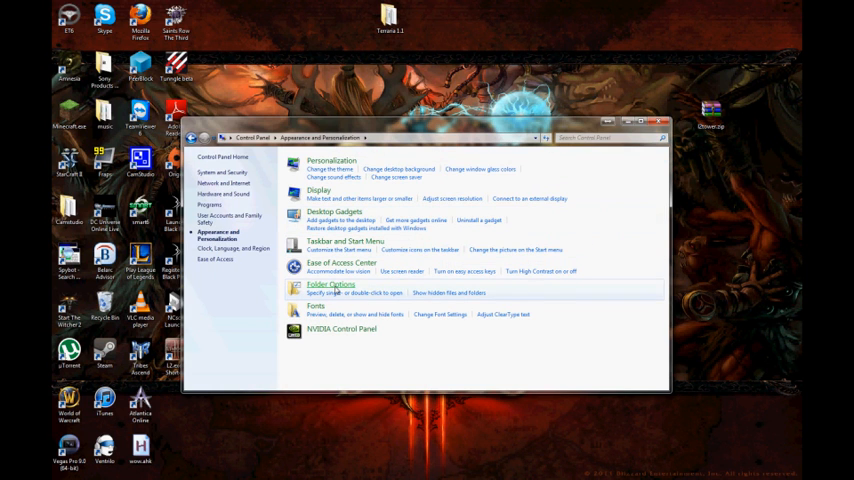
pyautogui.click(330, 284)
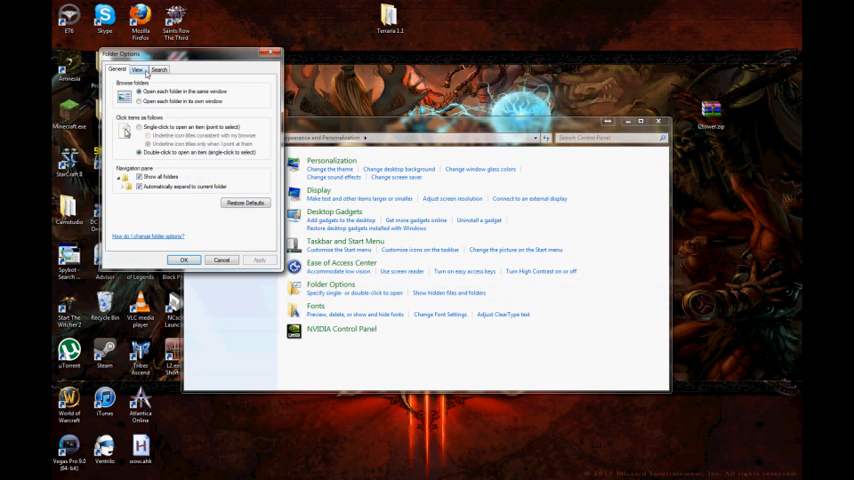
pyautogui.click(136, 68)
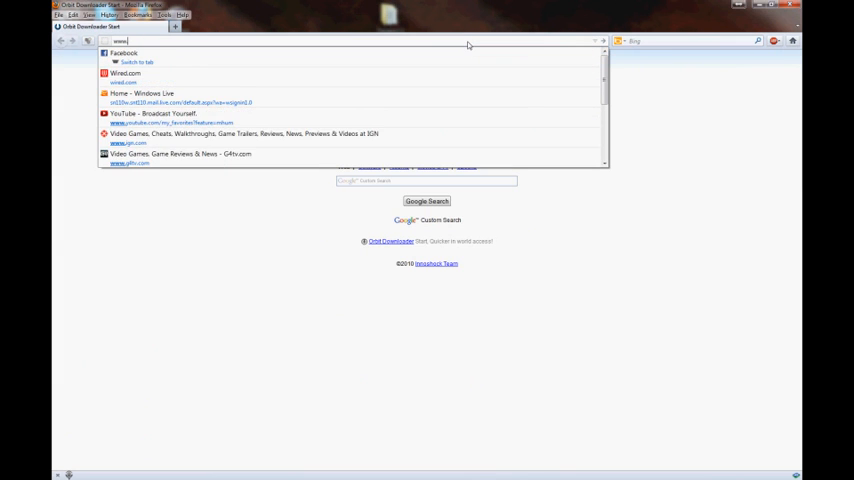
# Search 'l2tower', accept the forum terms, log in and answer the Remember Password prompt
pyautogui.write('l2tower')
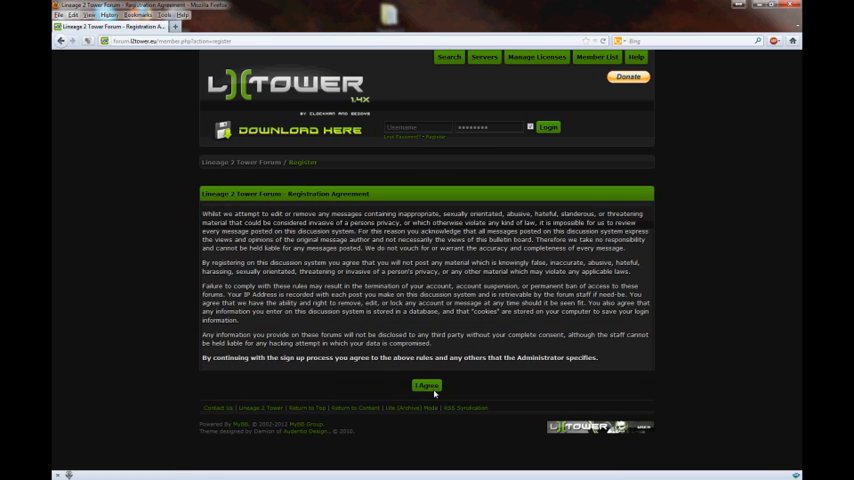
pyautogui.click(428, 386)
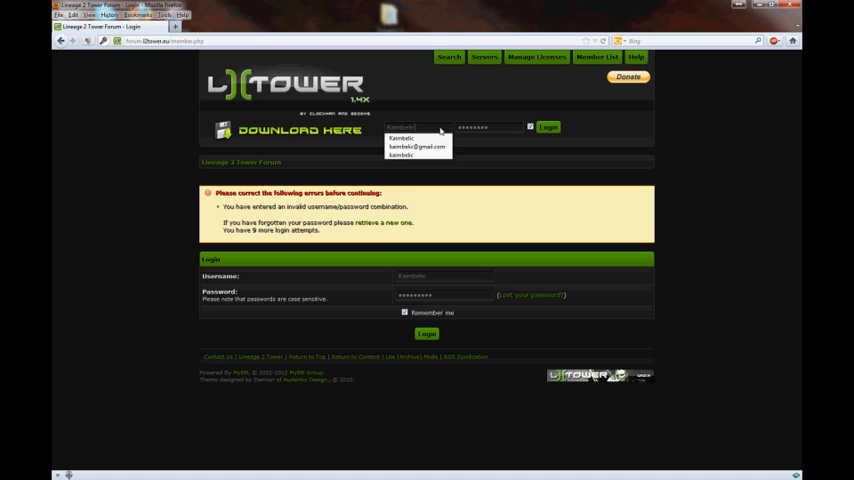
pyautogui.click(548, 128)
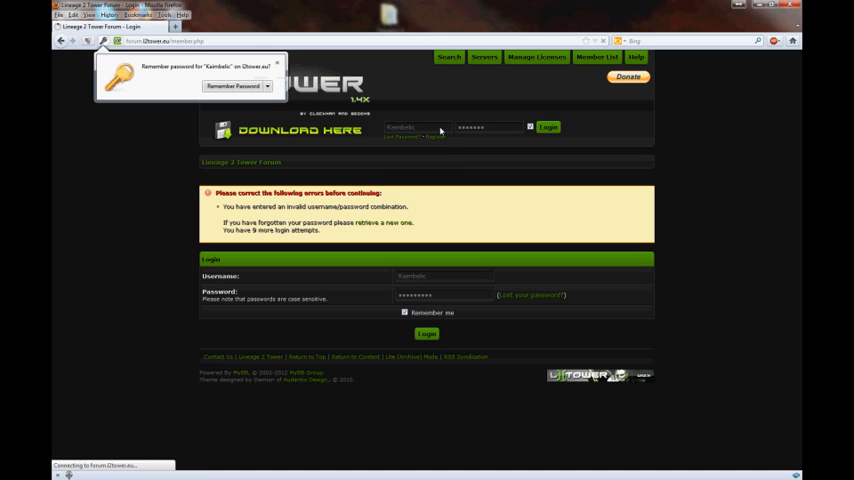
pyautogui.click(426, 332)
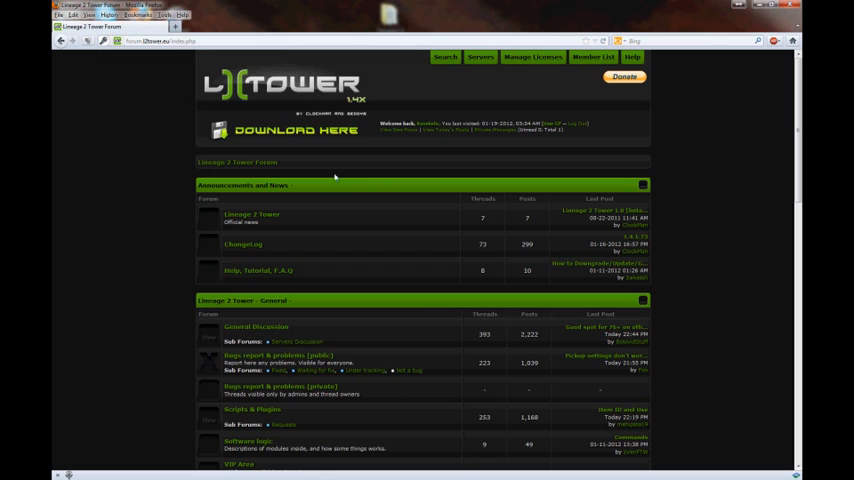
pyautogui.moveTo(332, 178)
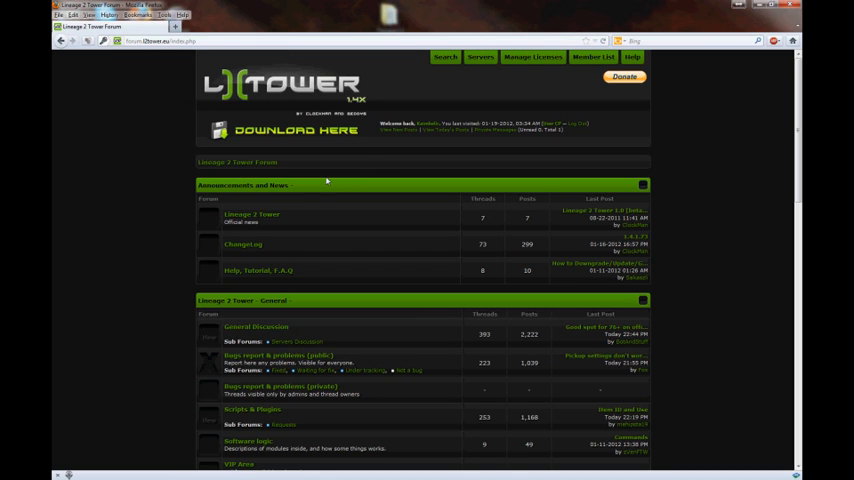
# From the Help/Tutorial forum, download the GameGuard tutorial thread's attachment again
pyautogui.click(256, 270)
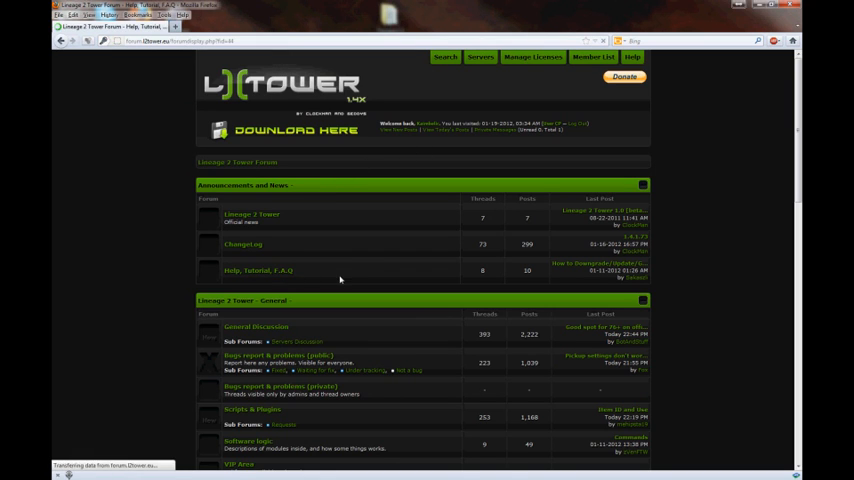
pyautogui.click(256, 270)
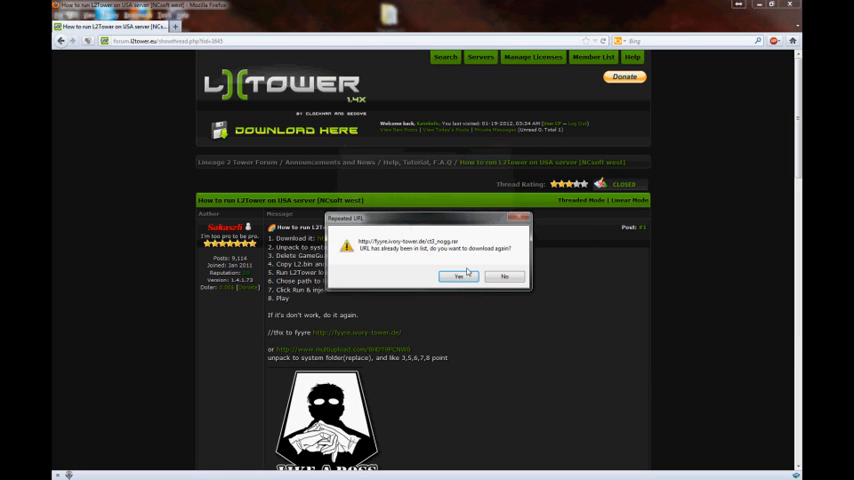
pyautogui.click(458, 276)
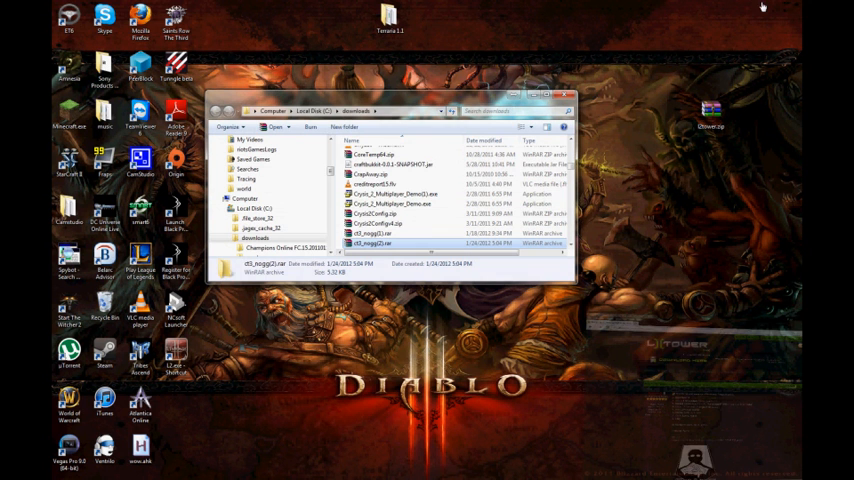
# Extract the downloaded .rar archive from its context menu in Downloads
pyautogui.rightClick(376, 244)
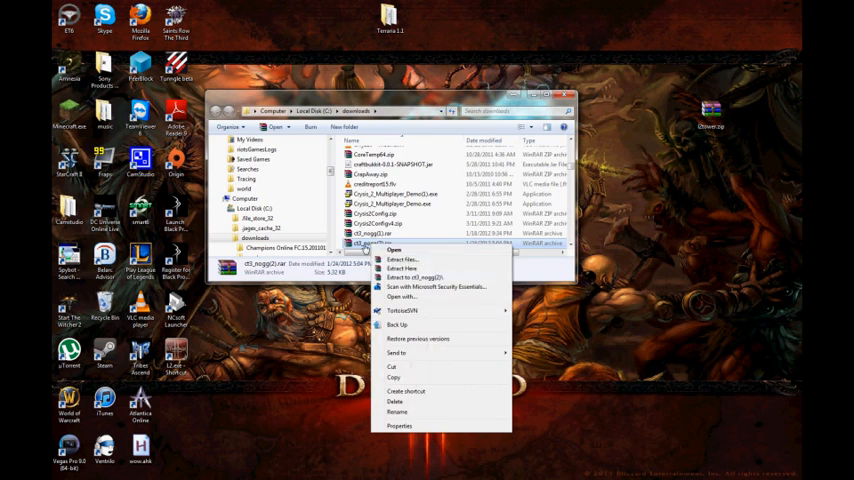
pyautogui.click(392, 250)
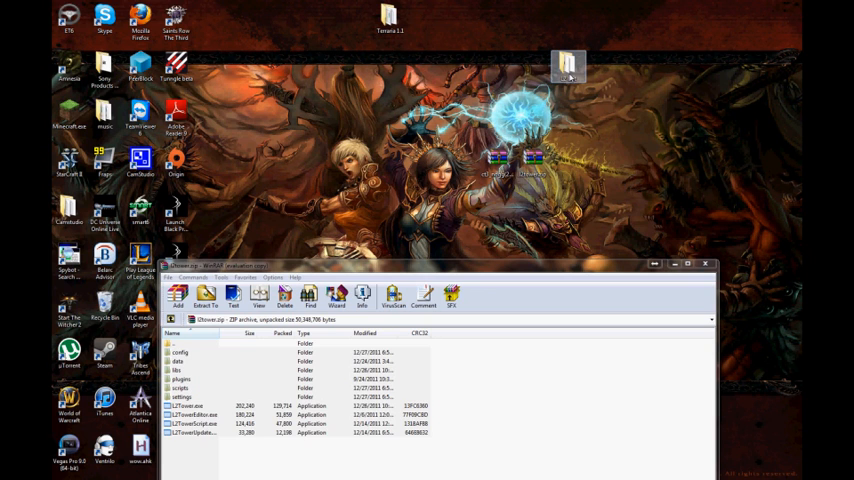
# Start Extract To for the L2Tower archive and dismiss the WinRAR license reminder
pyautogui.doubleClick(568, 62)
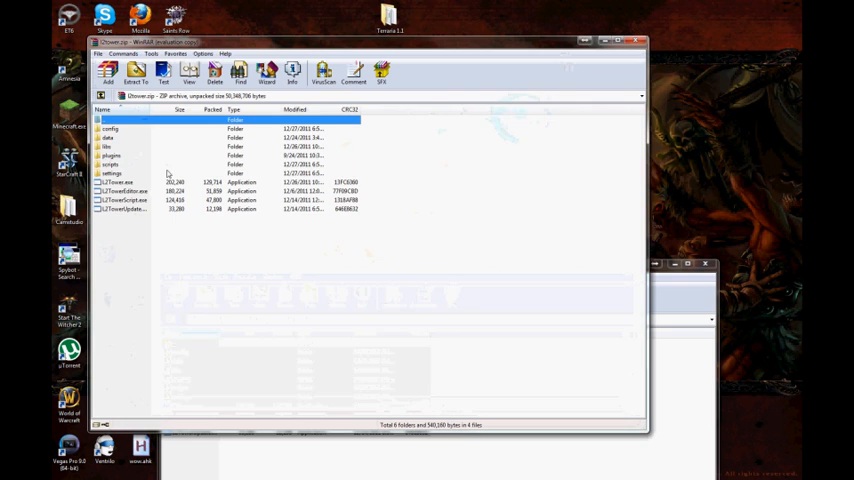
pyautogui.click(136, 70)
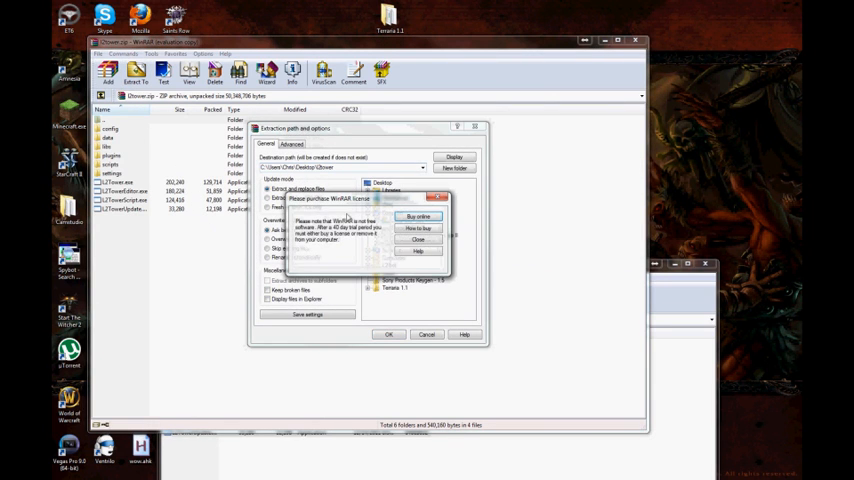
pyautogui.click(418, 240)
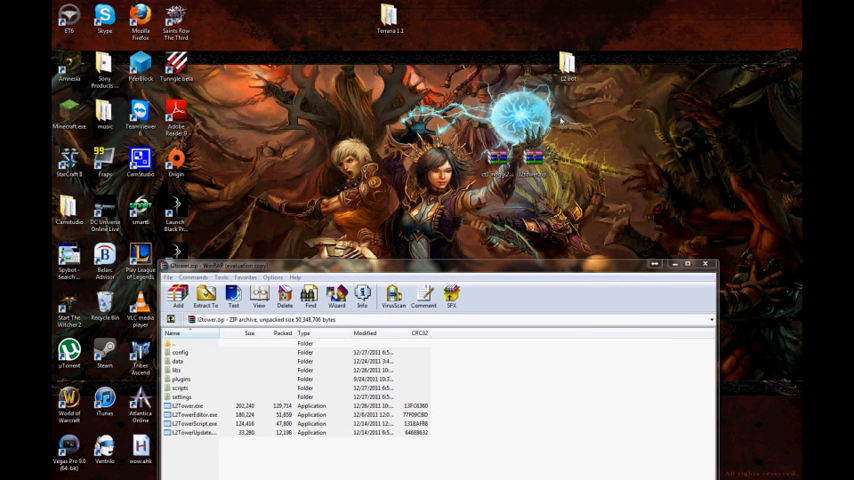
pyautogui.moveTo(664, 256)
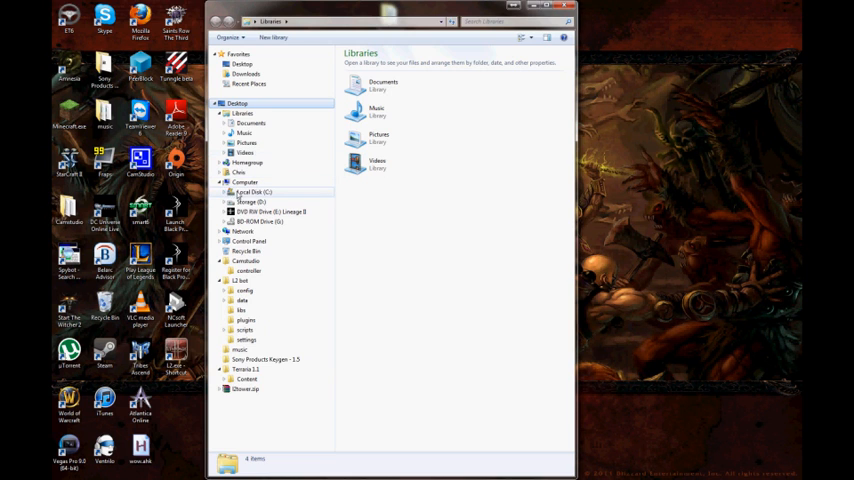
# Browse to the Lineage II System folder and delete its GameGuard folder to the Recycle Bin
pyautogui.click(226, 192)
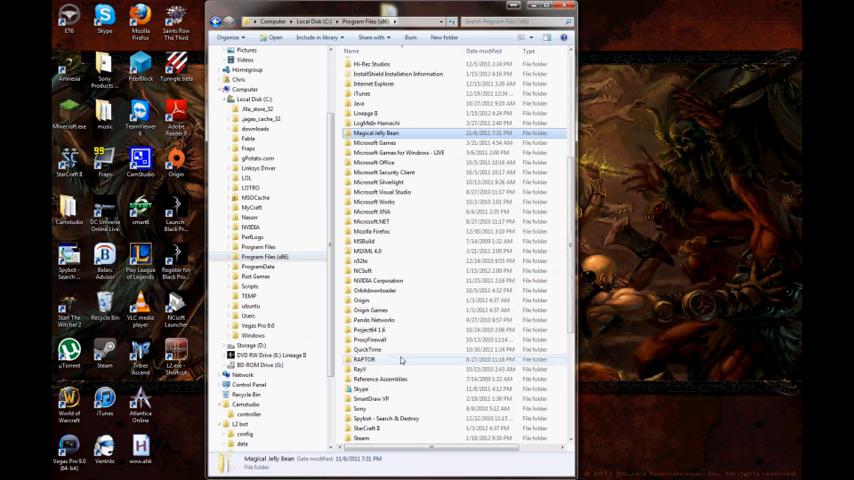
pyautogui.scroll(-3)
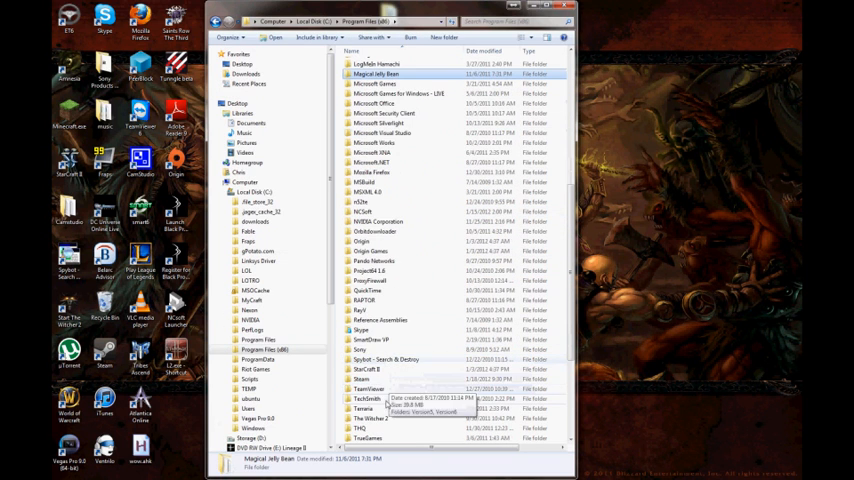
pyautogui.scroll(-3)
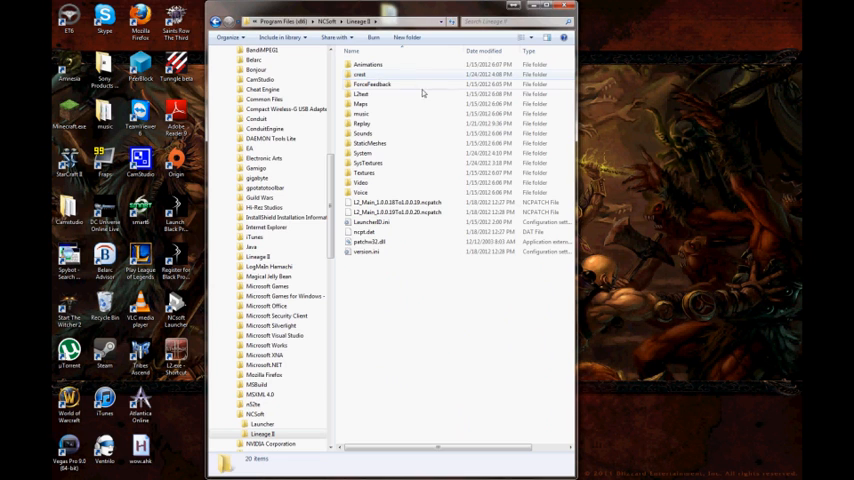
pyautogui.doubleClick(362, 152)
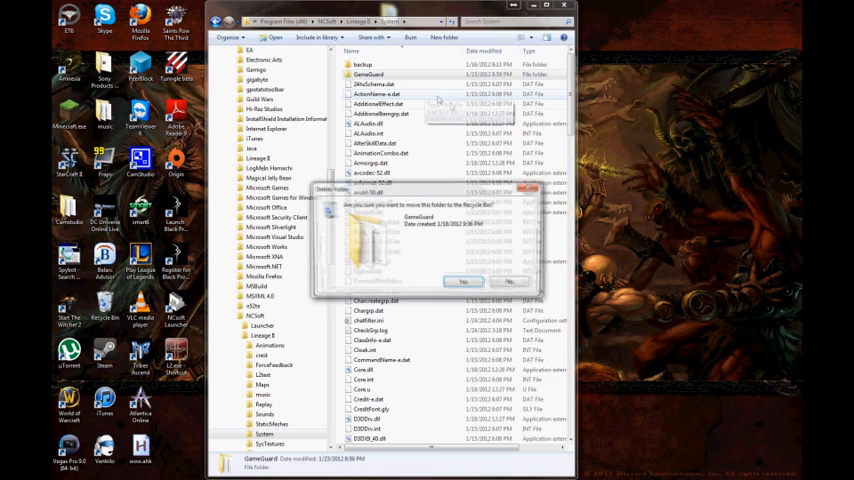
pyautogui.click(464, 280)
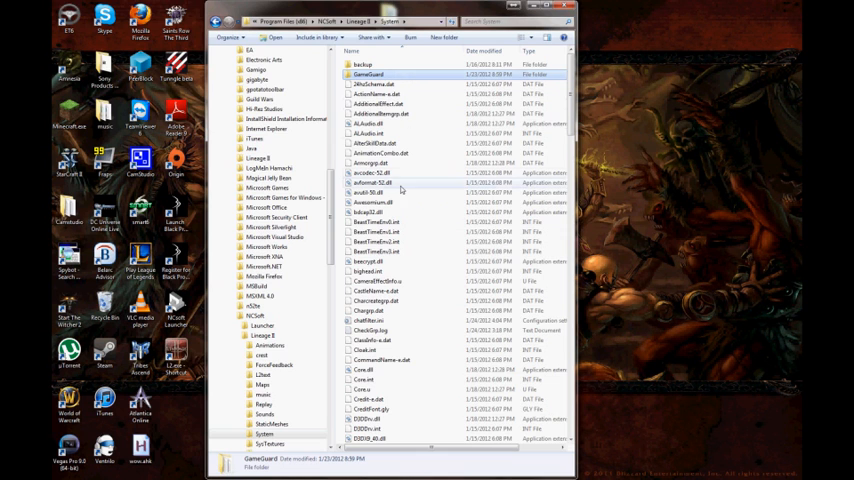
pyautogui.scroll(-3)
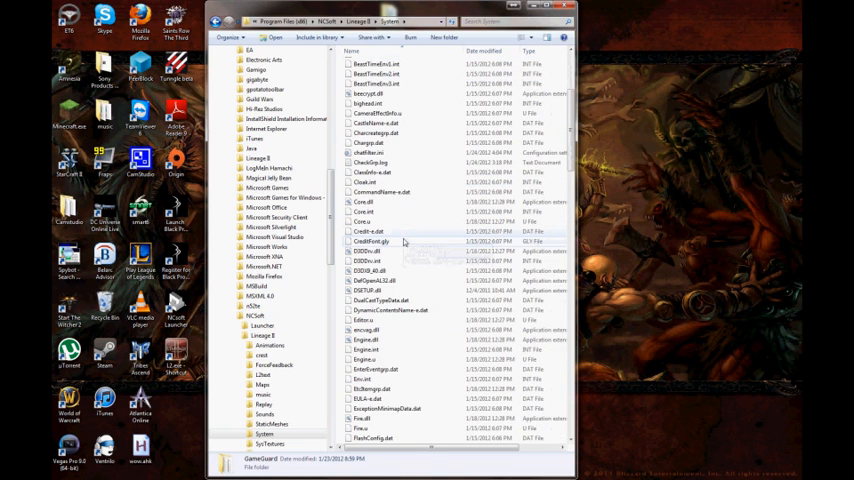
pyautogui.scroll(-3)
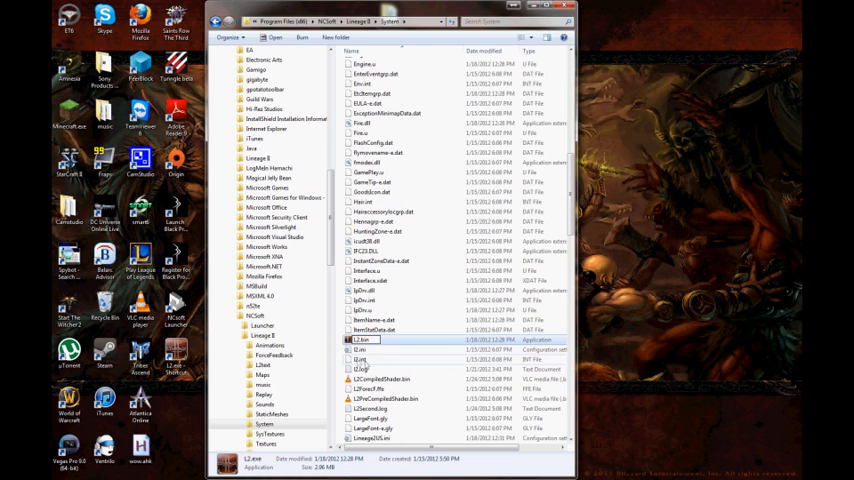
# Close the Lineage II System folder window, leaving the desktop in view
pyautogui.rightClick(360, 340)
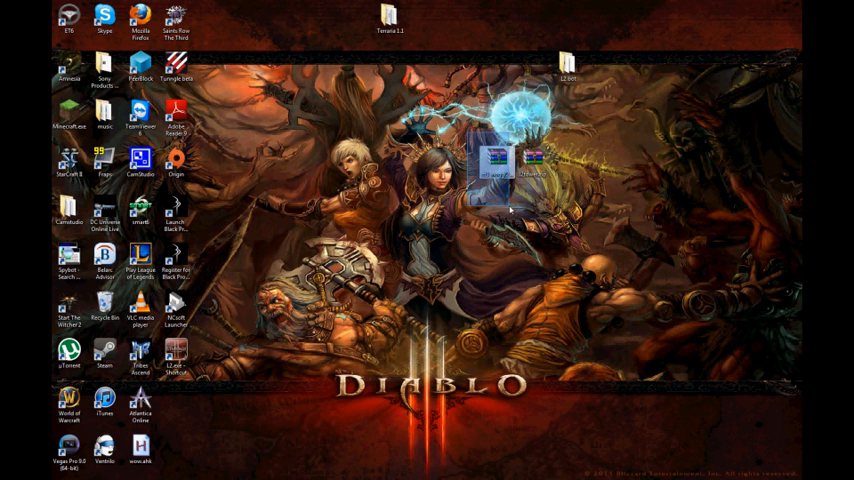
# Extract the desktop L2Tower archive to the chosen destination via Extract files
pyautogui.rightClick(496, 160)
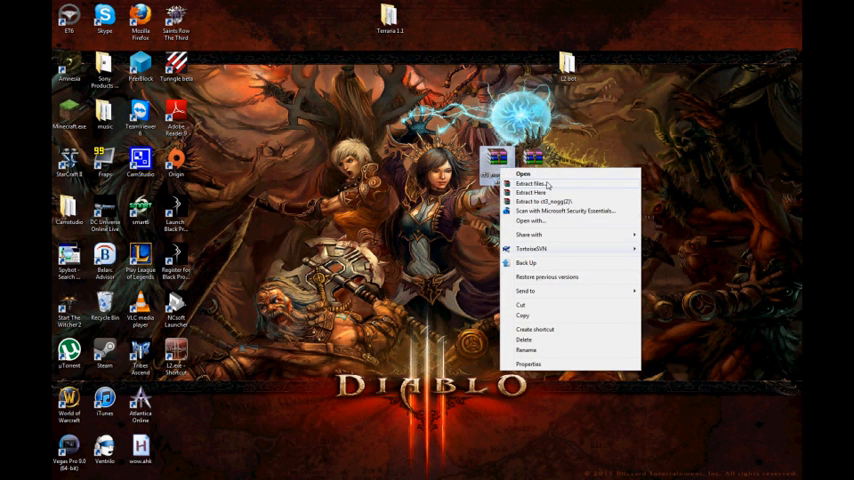
pyautogui.click(532, 184)
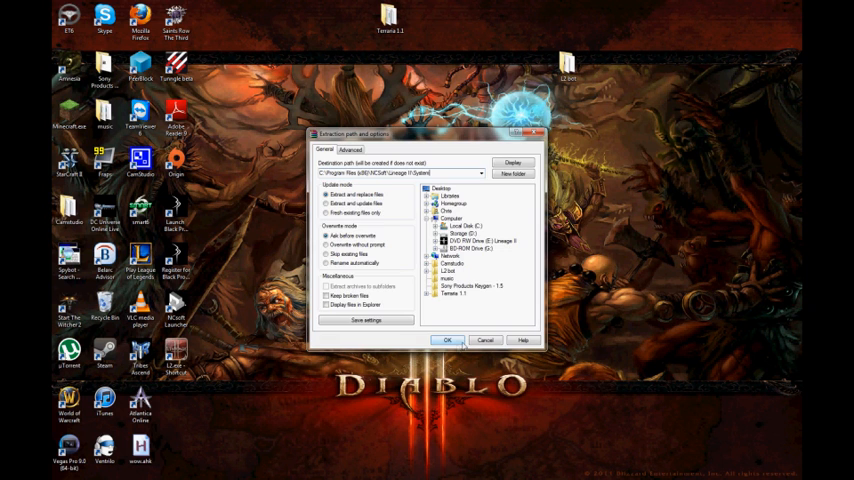
pyautogui.click(448, 340)
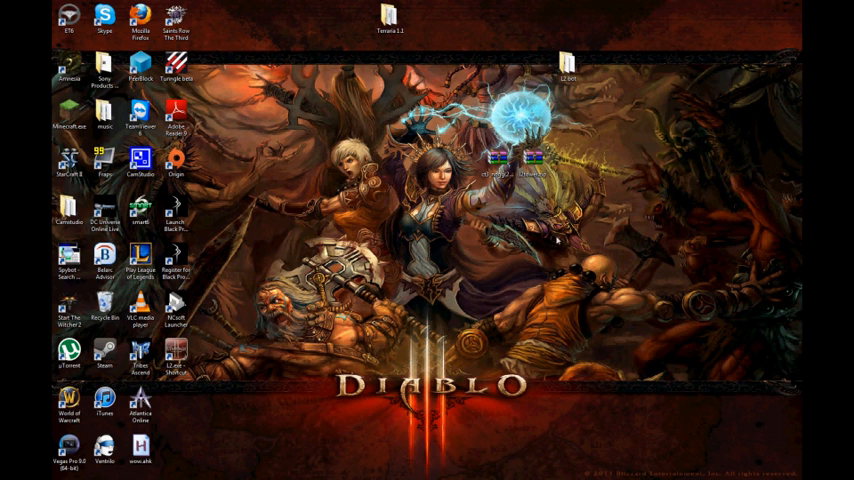
pyautogui.moveTo(556, 240)
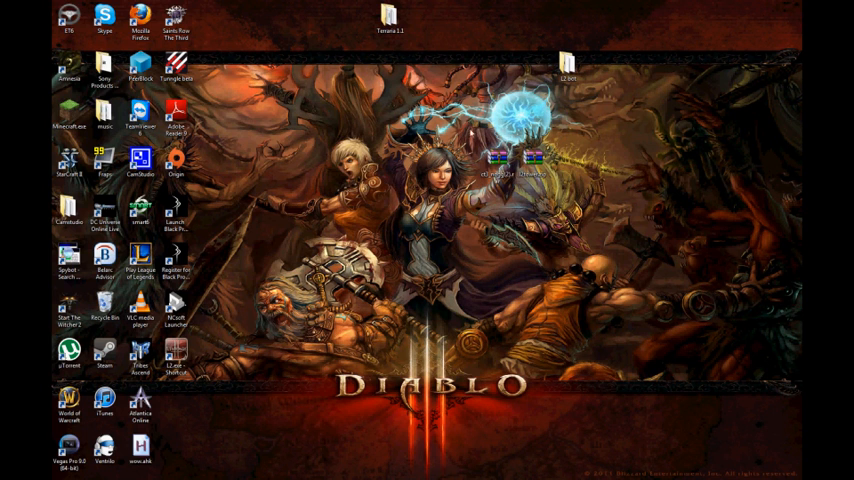
# Launch L2Tower.exe from the extracted desktop folder and dismiss the already-running warning
pyautogui.click(568, 76)
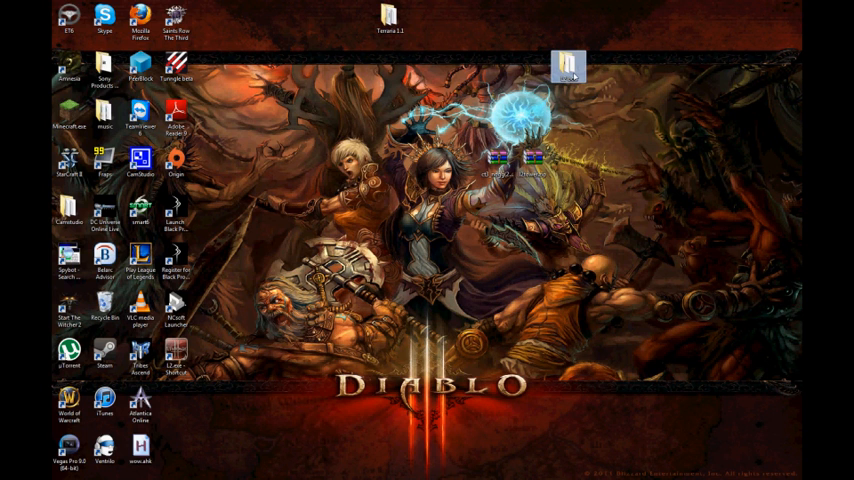
pyautogui.doubleClick(568, 64)
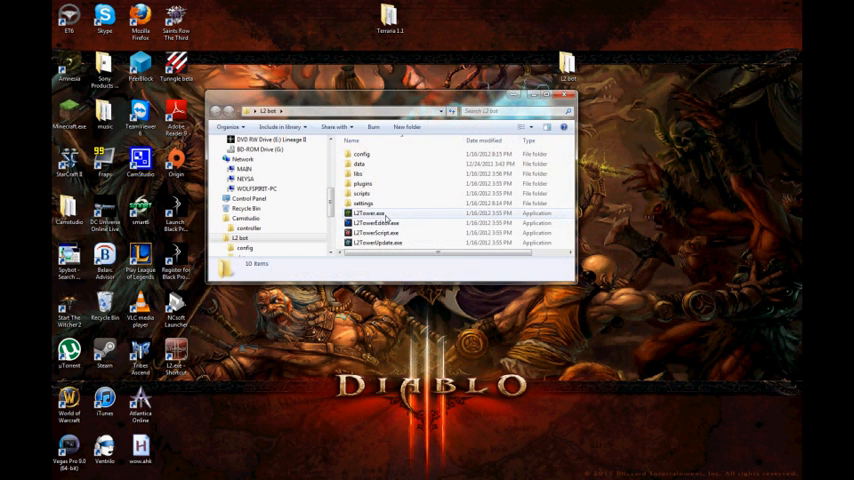
pyautogui.doubleClick(372, 212)
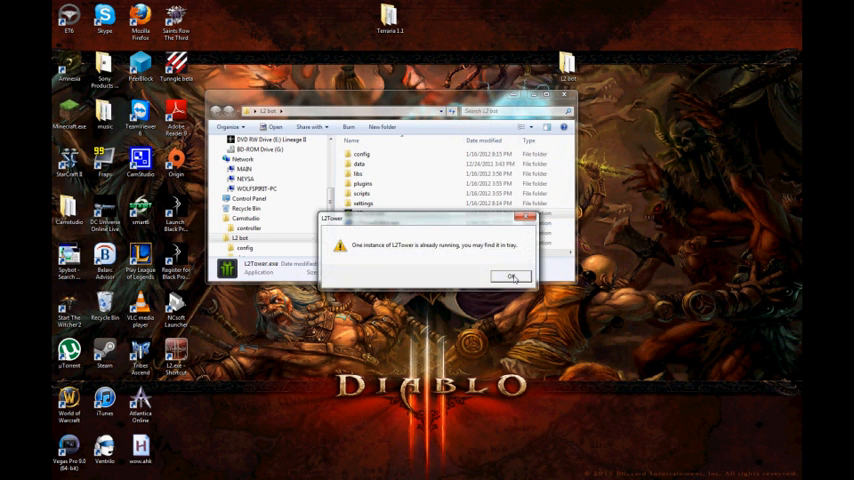
pyautogui.click(512, 276)
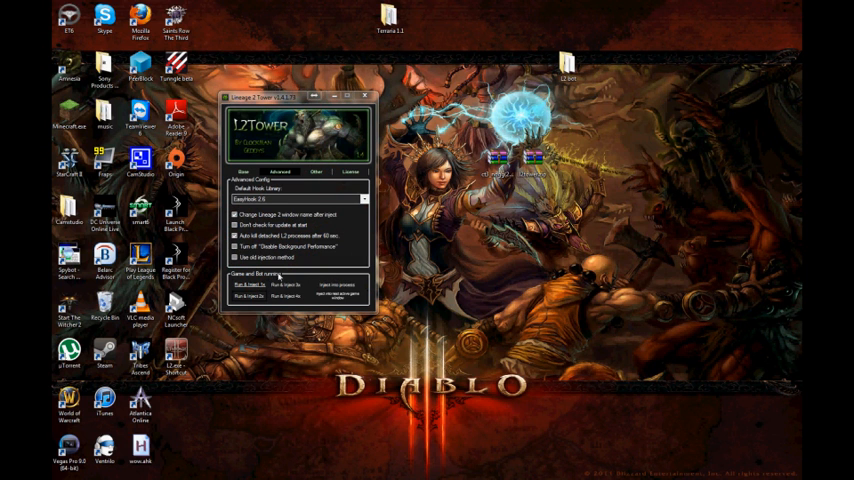
# Point the game path to l2.exe in Lineage II\System, then close L2Tower
pyautogui.click(242, 172)
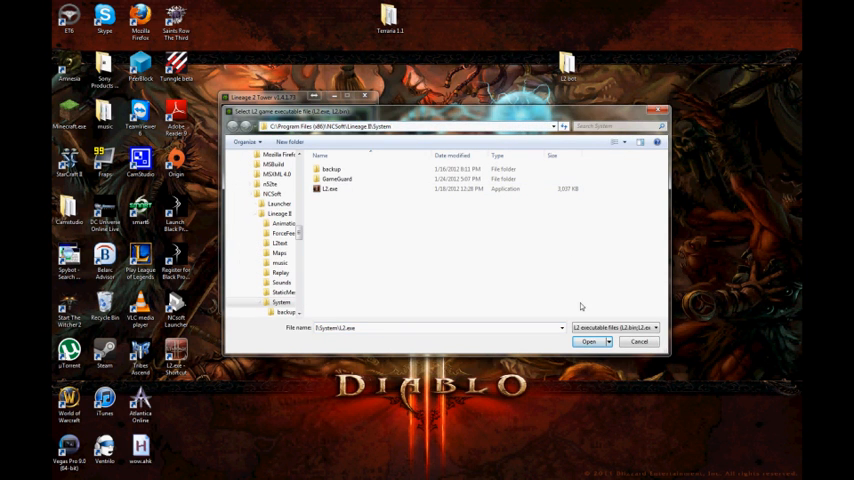
pyautogui.click(588, 340)
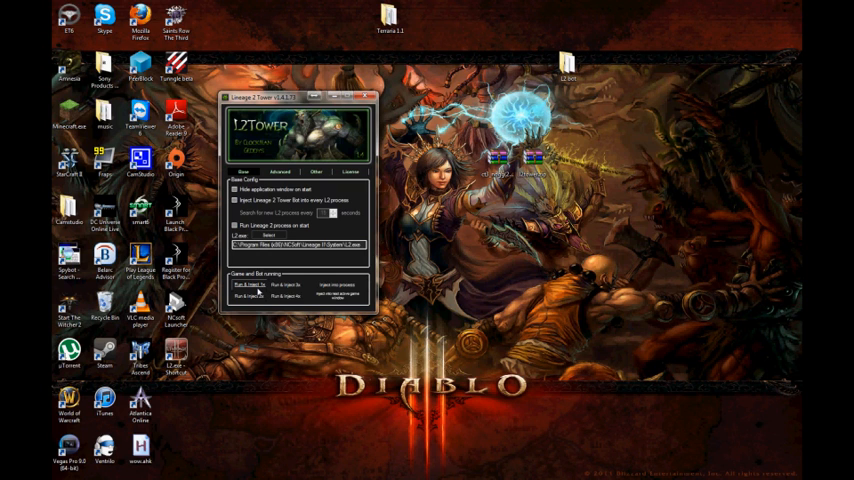
pyautogui.moveTo(284, 302)
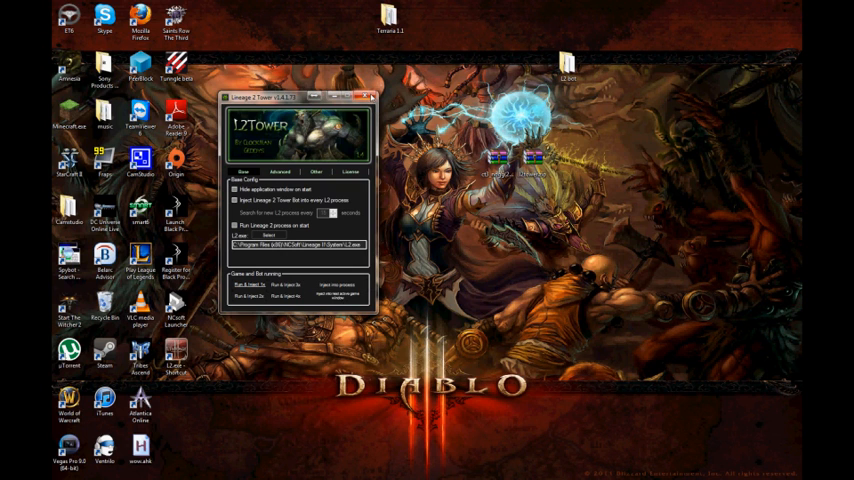
pyautogui.click(368, 96)
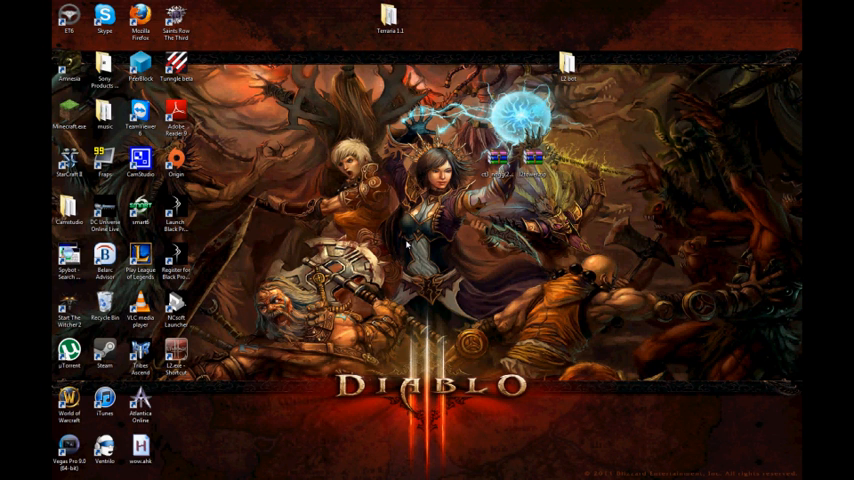
pyautogui.moveTo(408, 244)
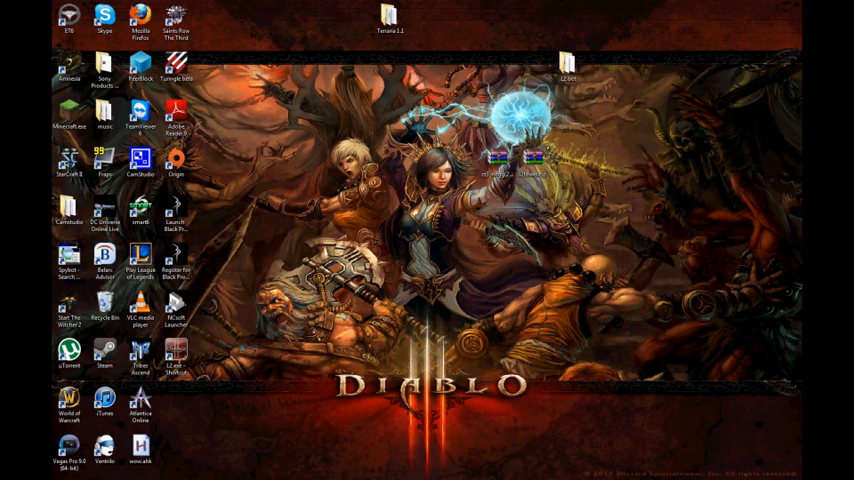